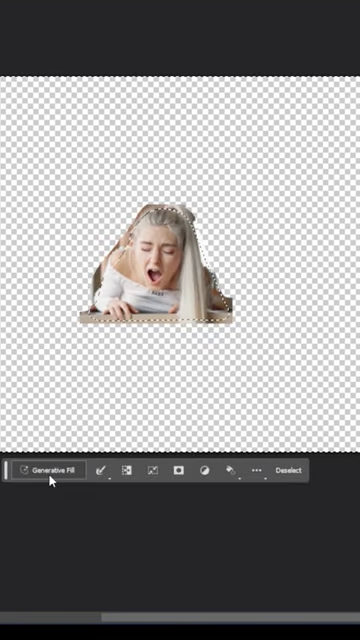
Use Generative Fill to create a living room with a gray couch behind the woman.
{"action": "left_click", "coordinate": [44, 469]}
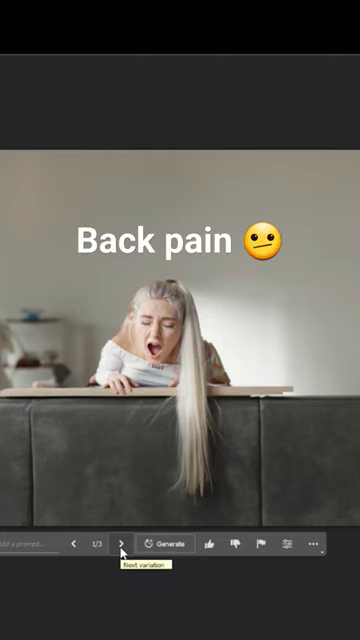
{"action": "left_click", "coordinate": [120, 543]}
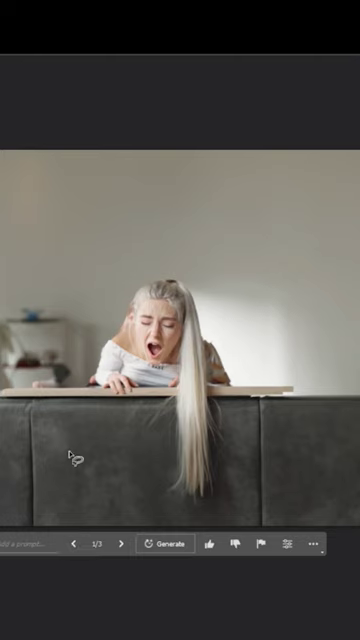